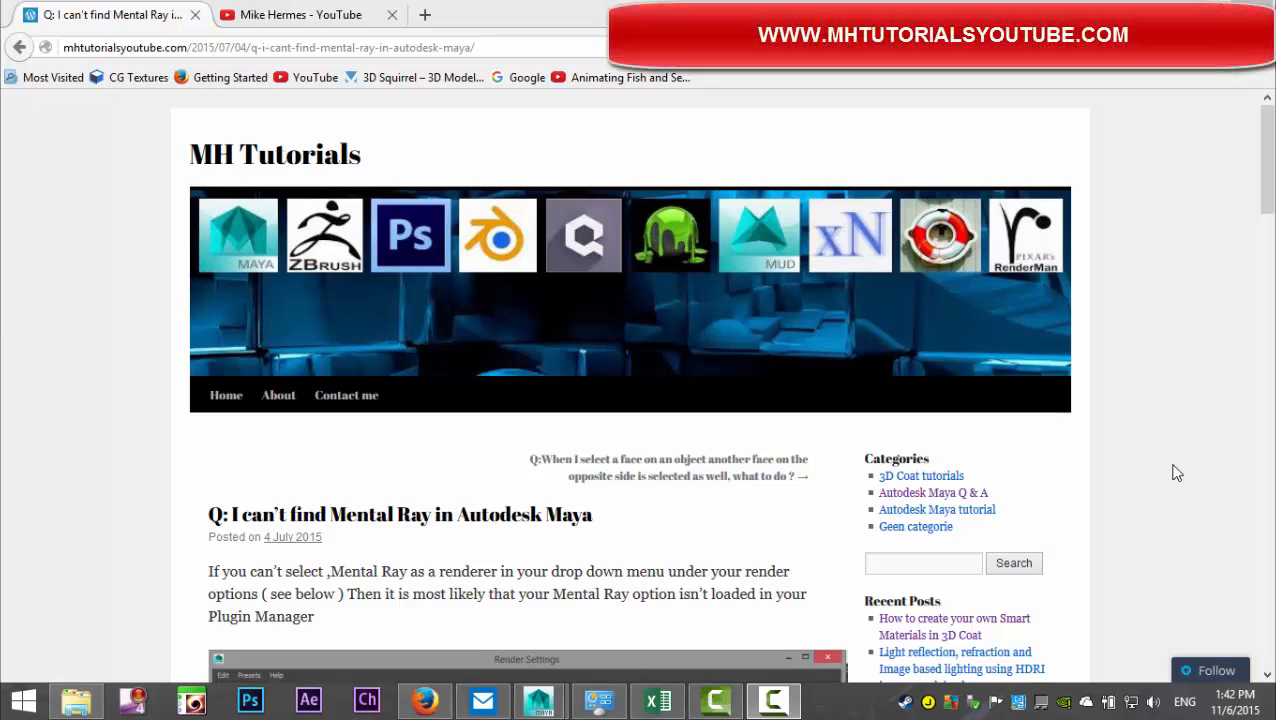
pyautogui.moveTo(1144, 528)
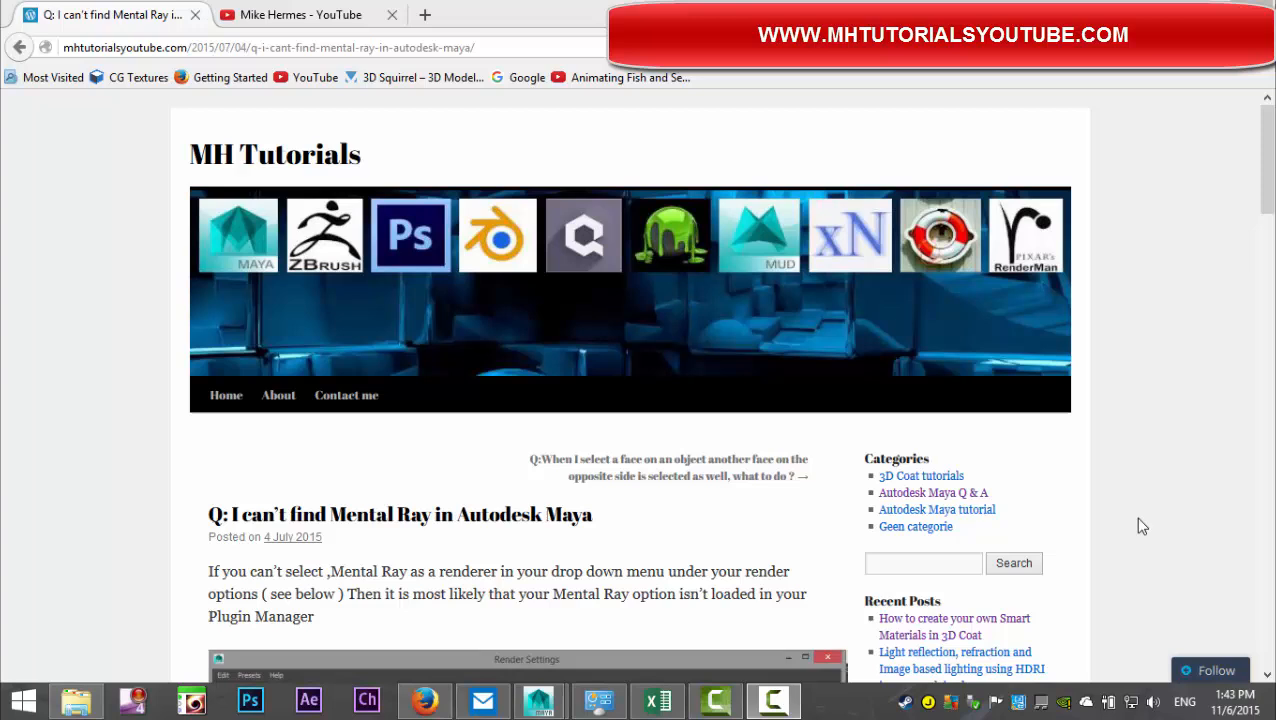
pyautogui.moveTo(932, 492)
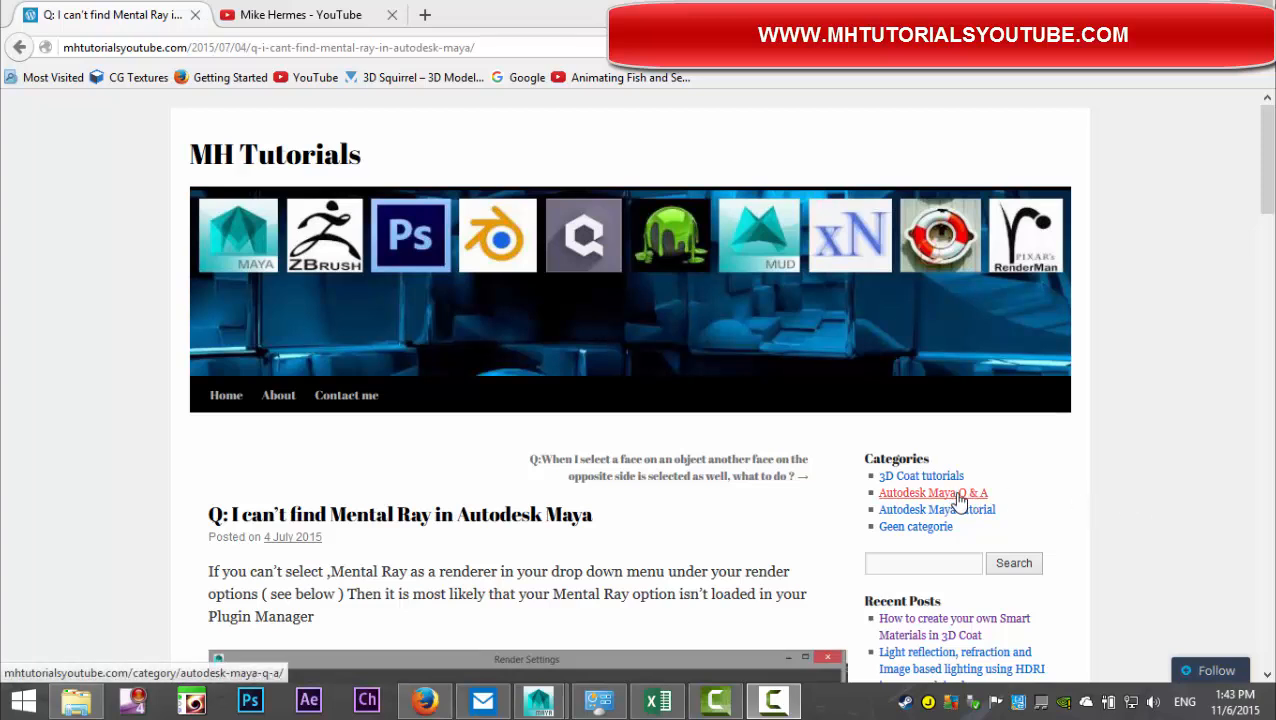
# Step: Browse the Autodesk Maya Q & A archive down to the Mental Ray question and follow 'Continue reading'
pyautogui.click(932, 492)
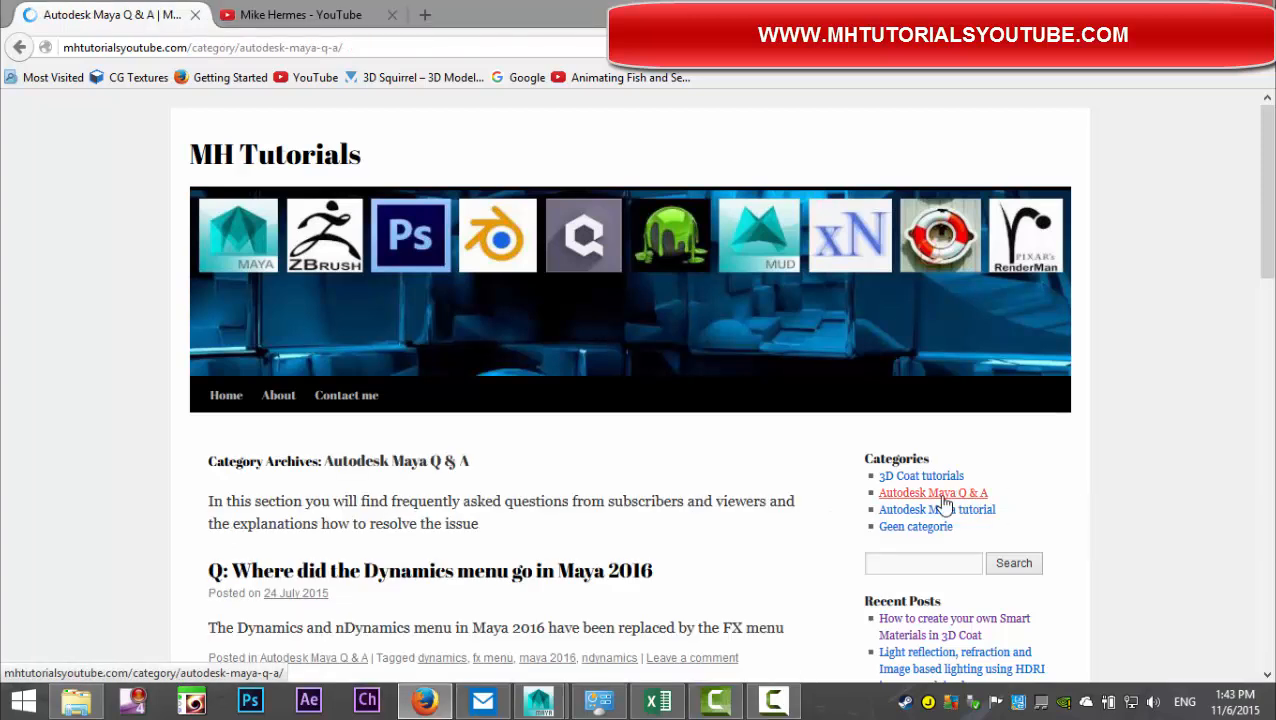
pyautogui.scroll(-3)
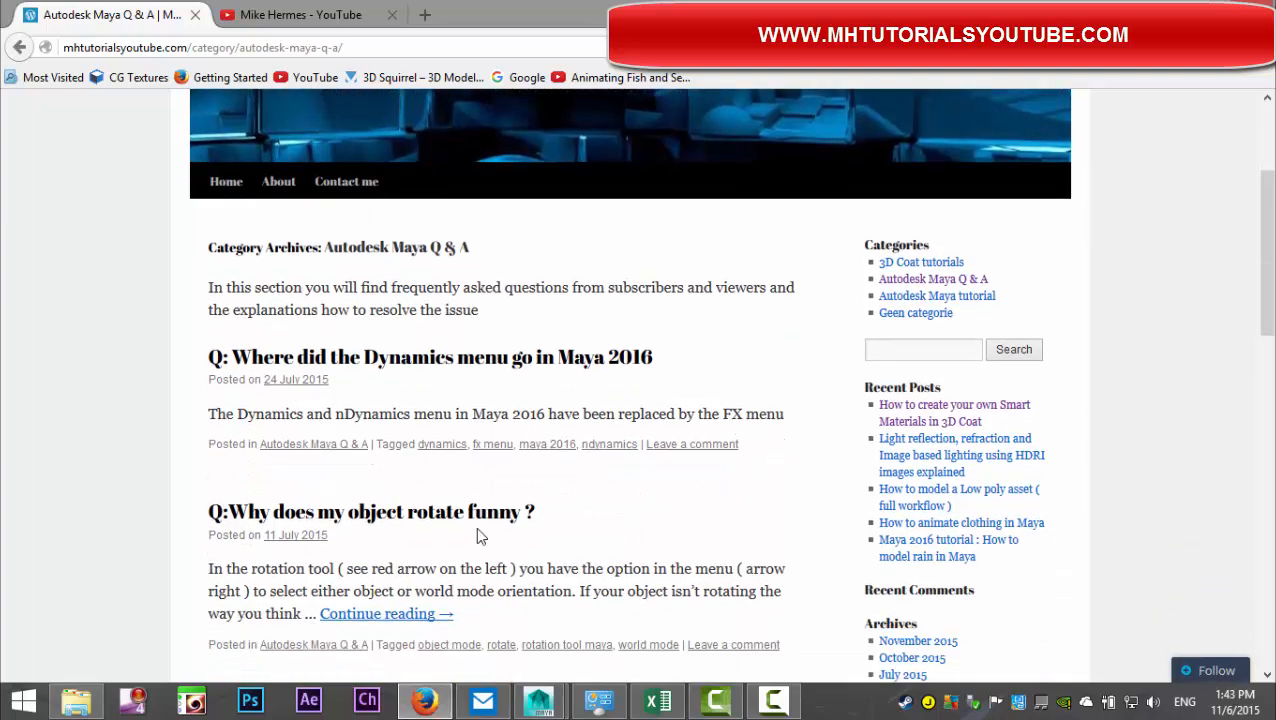
pyautogui.moveTo(592, 476)
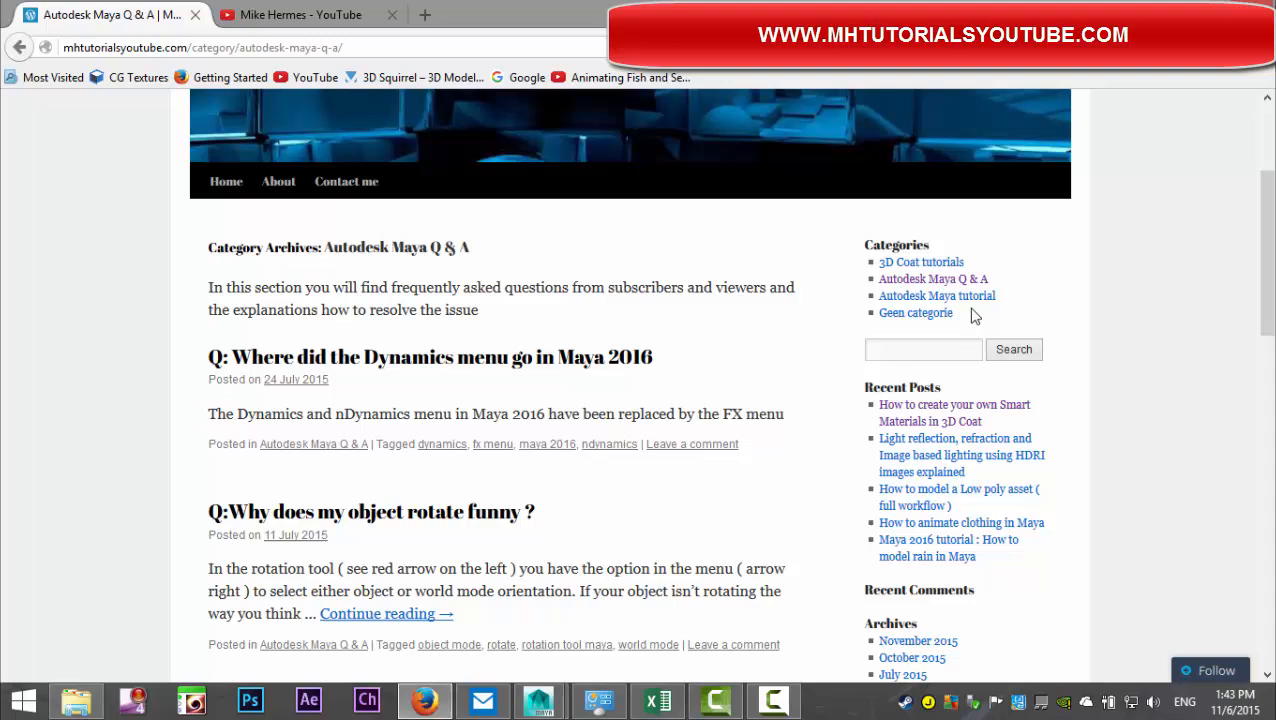
pyautogui.moveTo(968, 318)
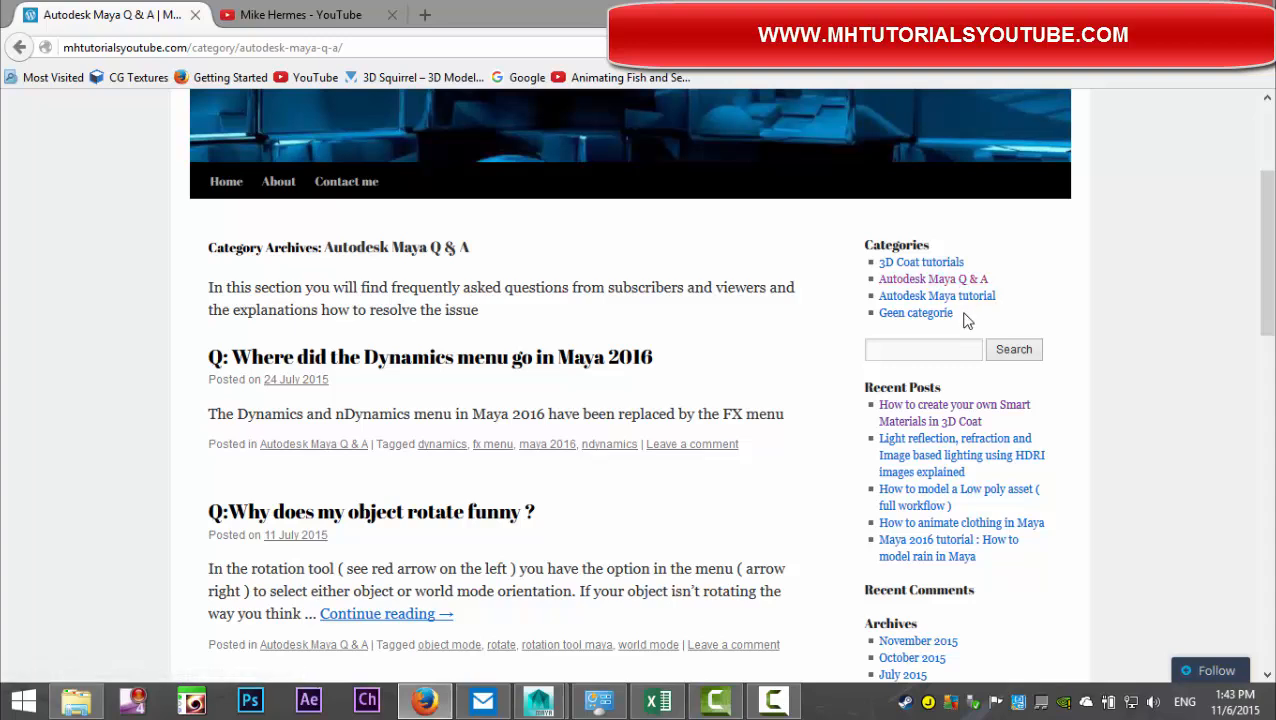
pyautogui.scroll(-3)
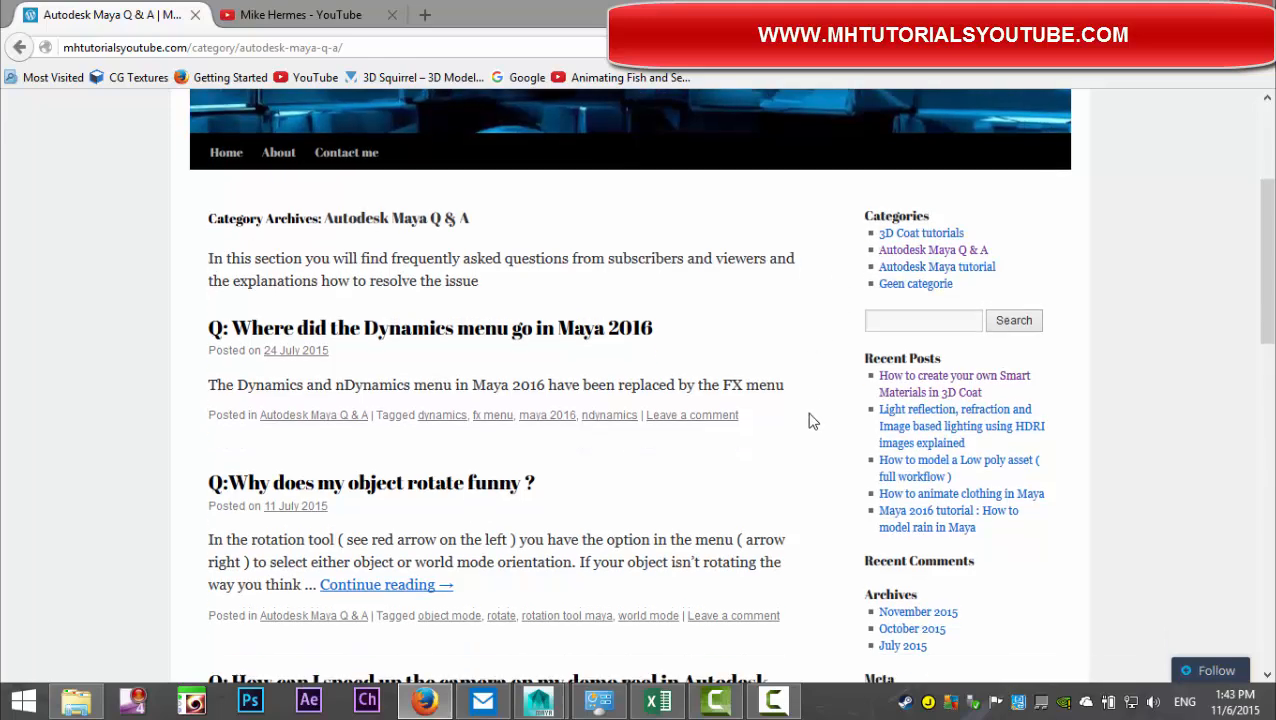
pyautogui.scroll(-3)
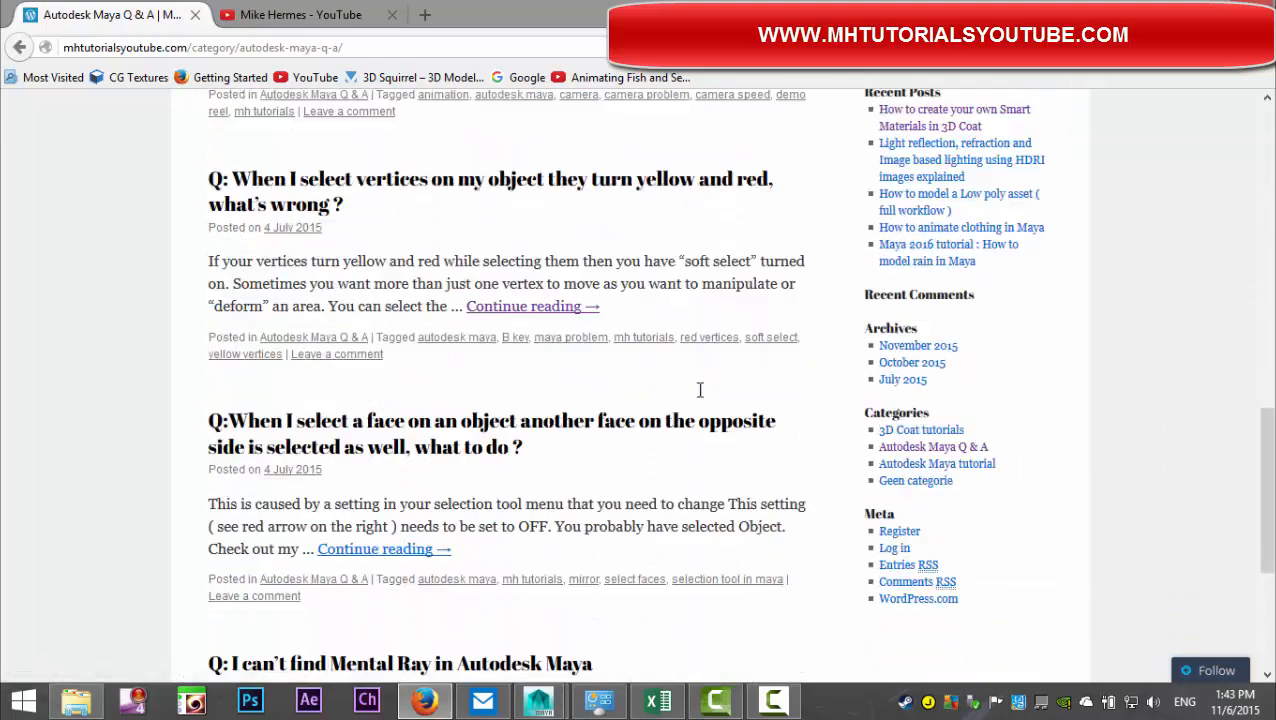
pyautogui.scroll(-3)
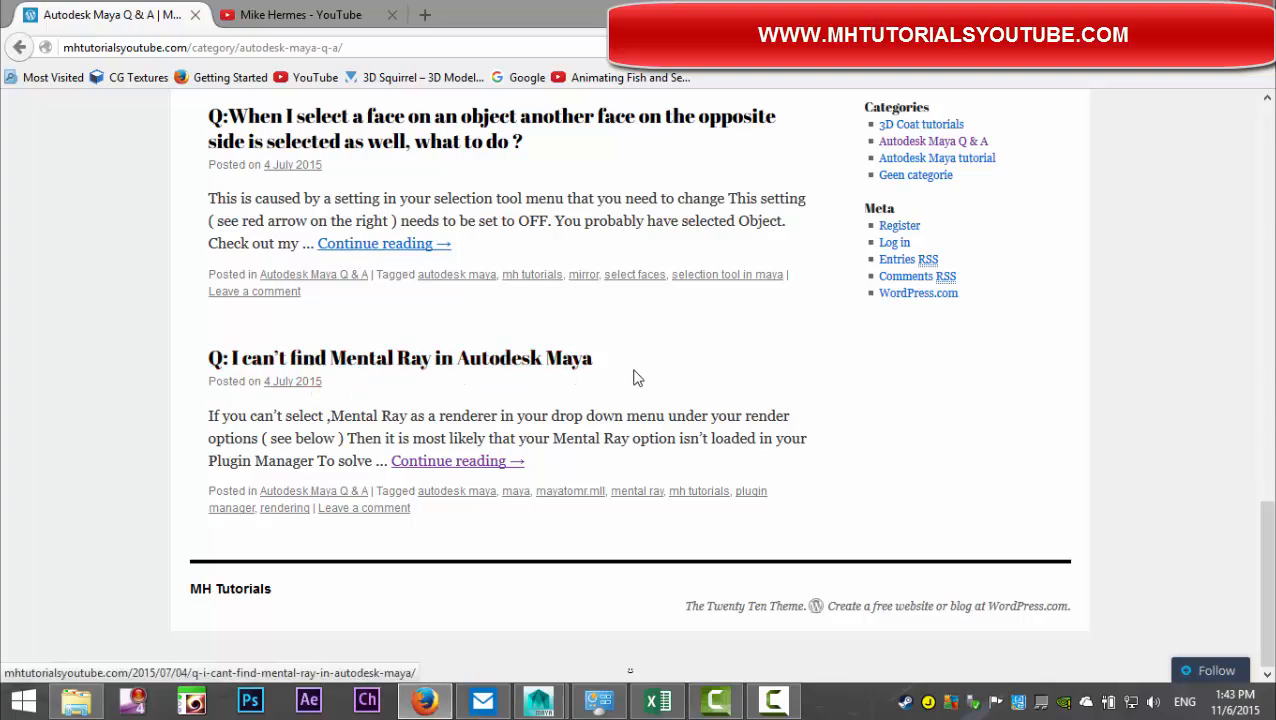
pyautogui.click(448, 460)
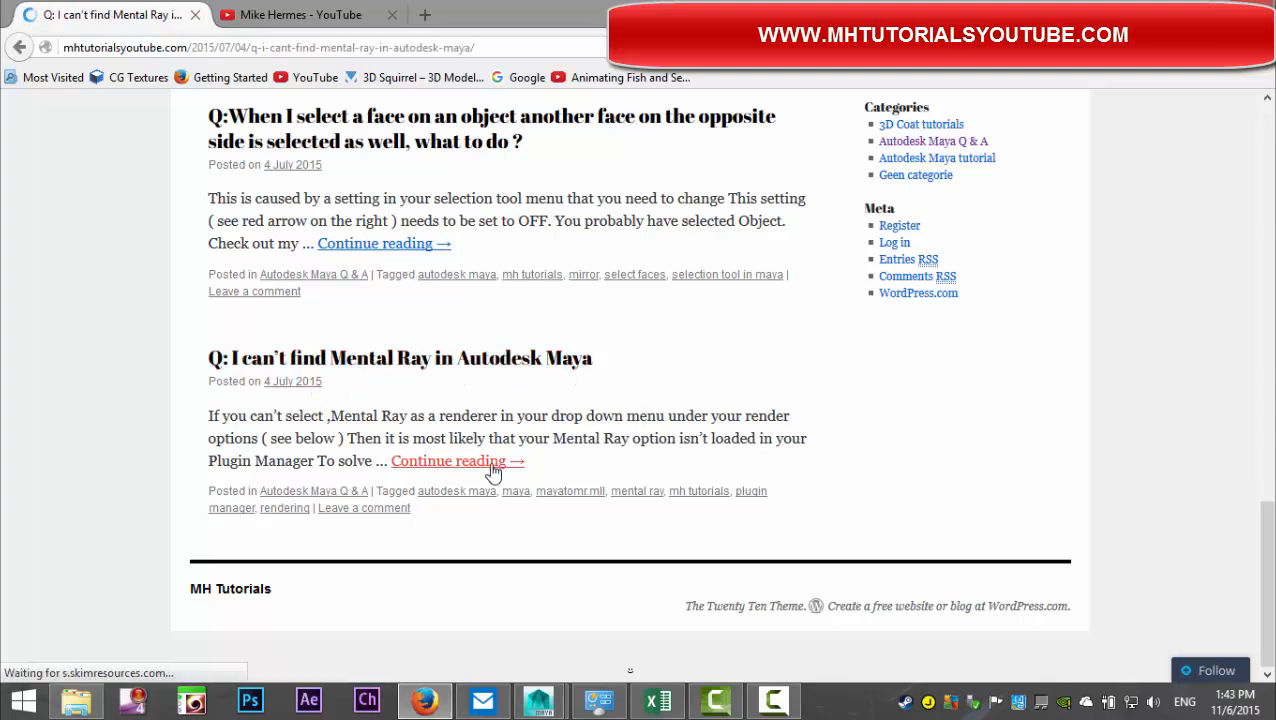
# Step: View the Mental Ray post's render settings and Plug-in Manager screenshots, ending back at the top
pyautogui.click(448, 460)
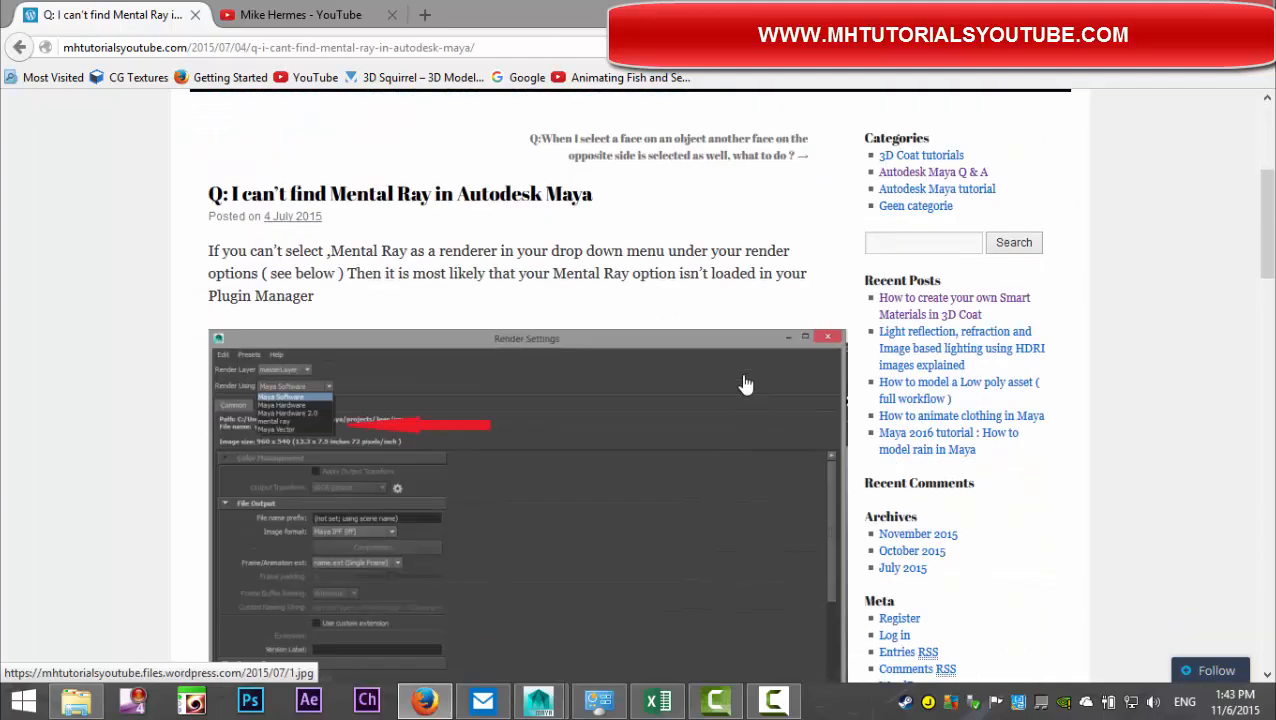
pyautogui.scroll(-3)
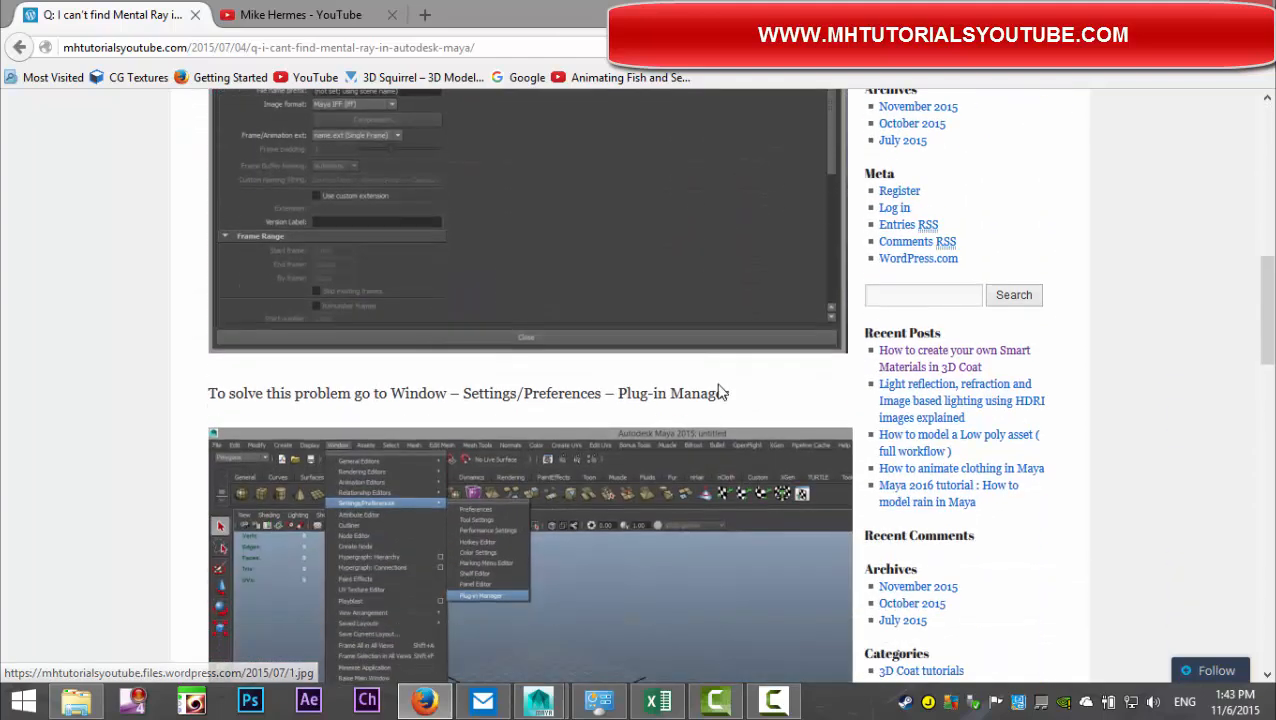
pyautogui.scroll(3)
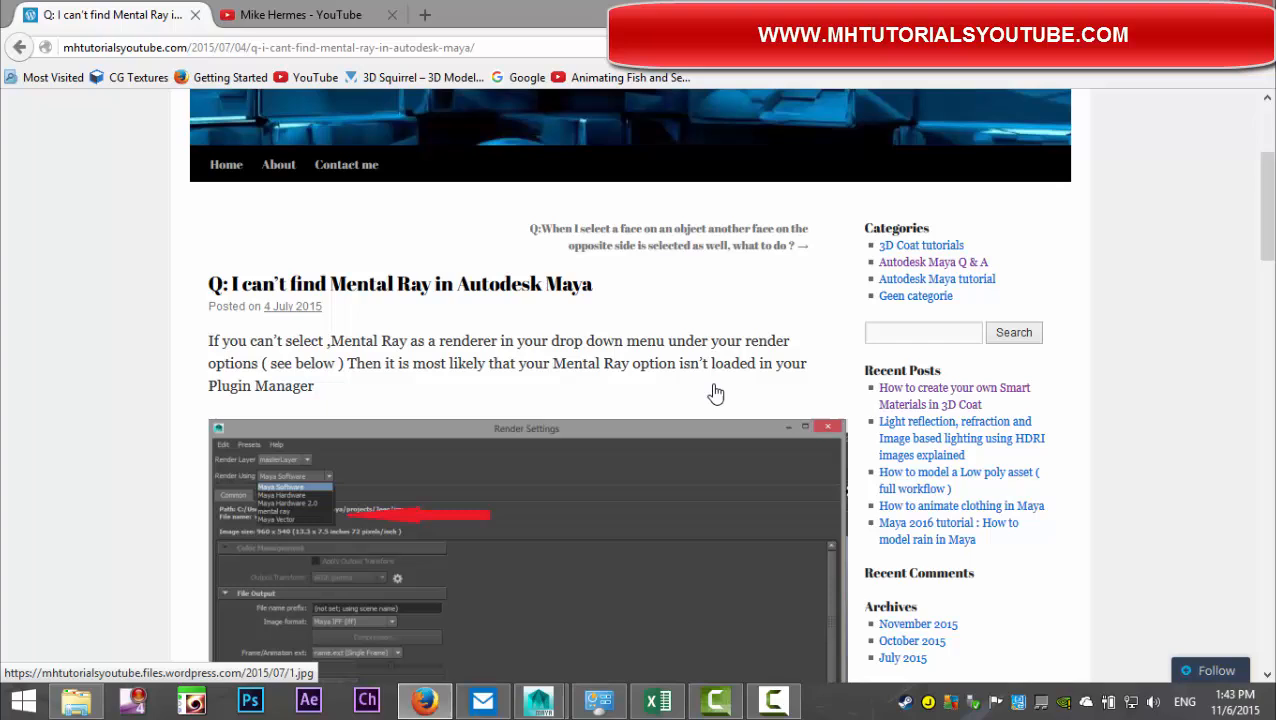
pyautogui.scroll(3)
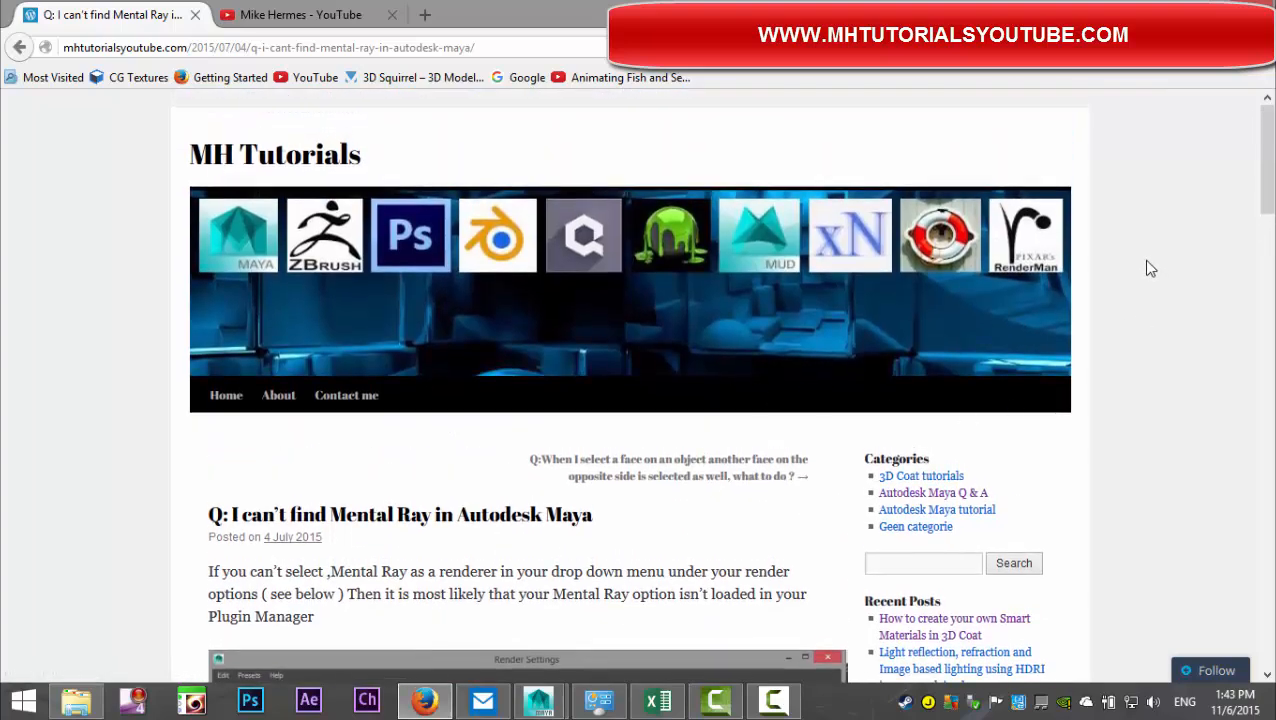
pyautogui.moveTo(1136, 248)
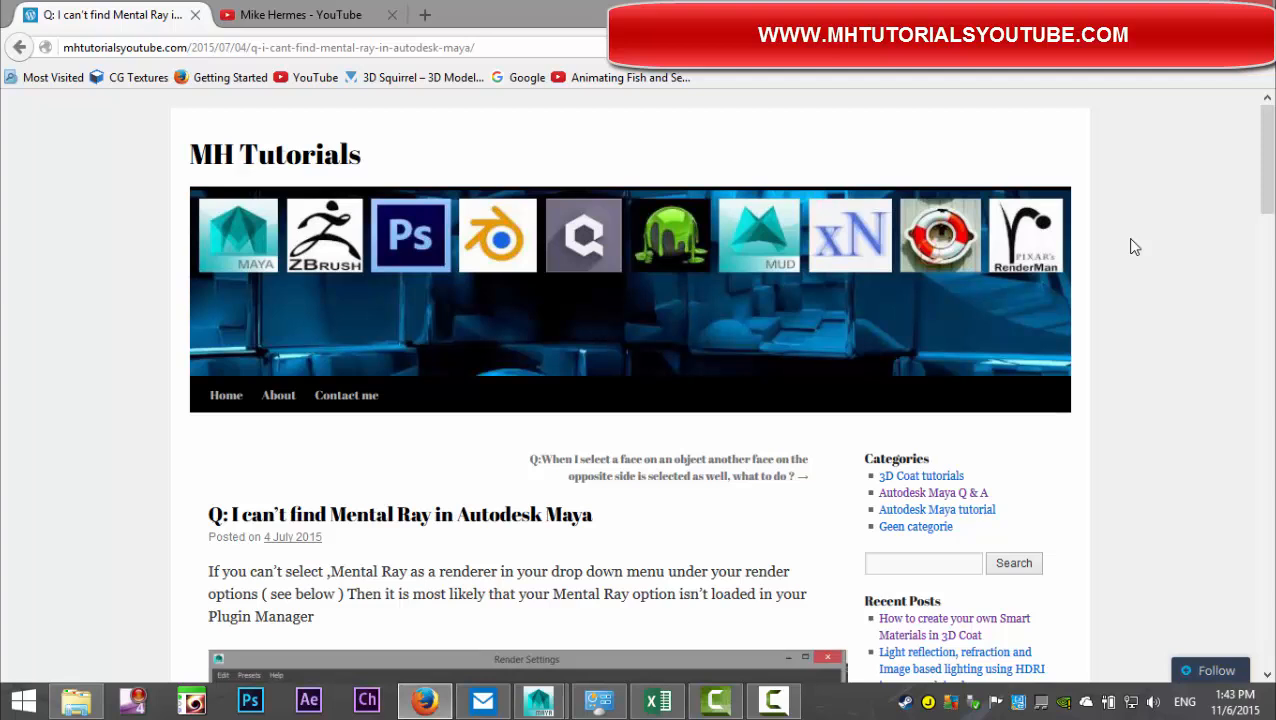
pyautogui.scroll(-3)
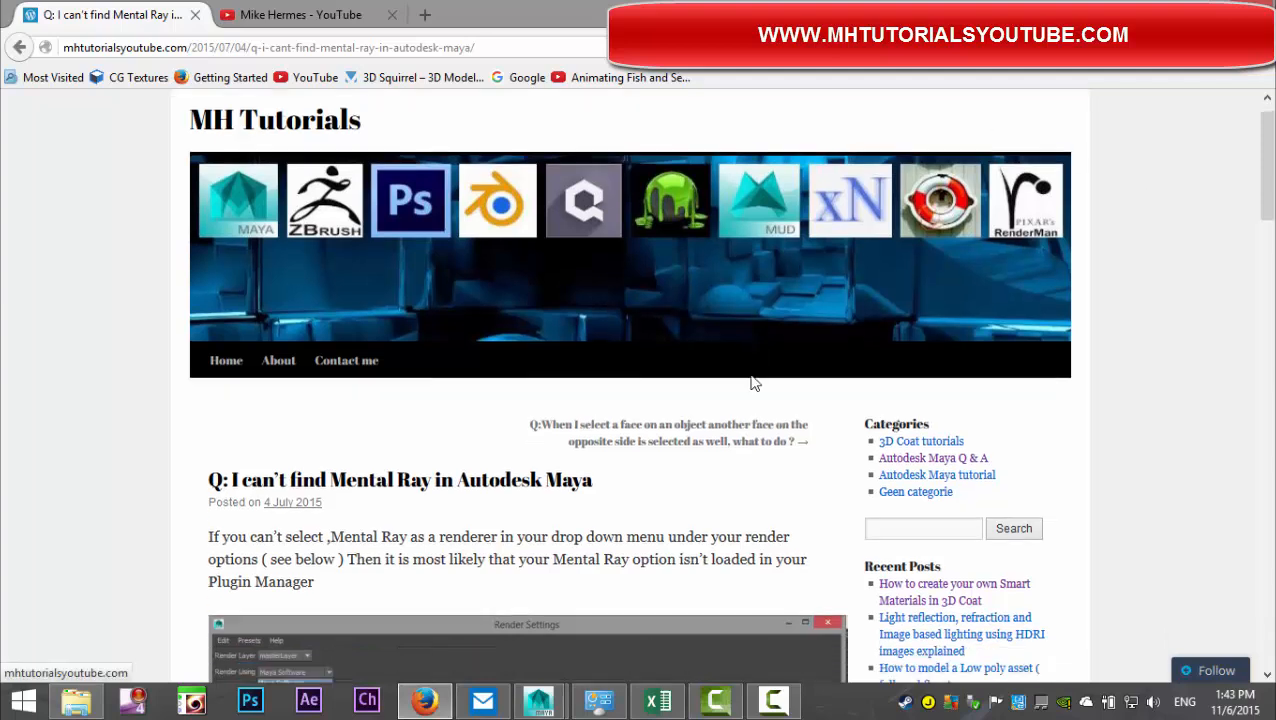
pyautogui.scroll(-3)
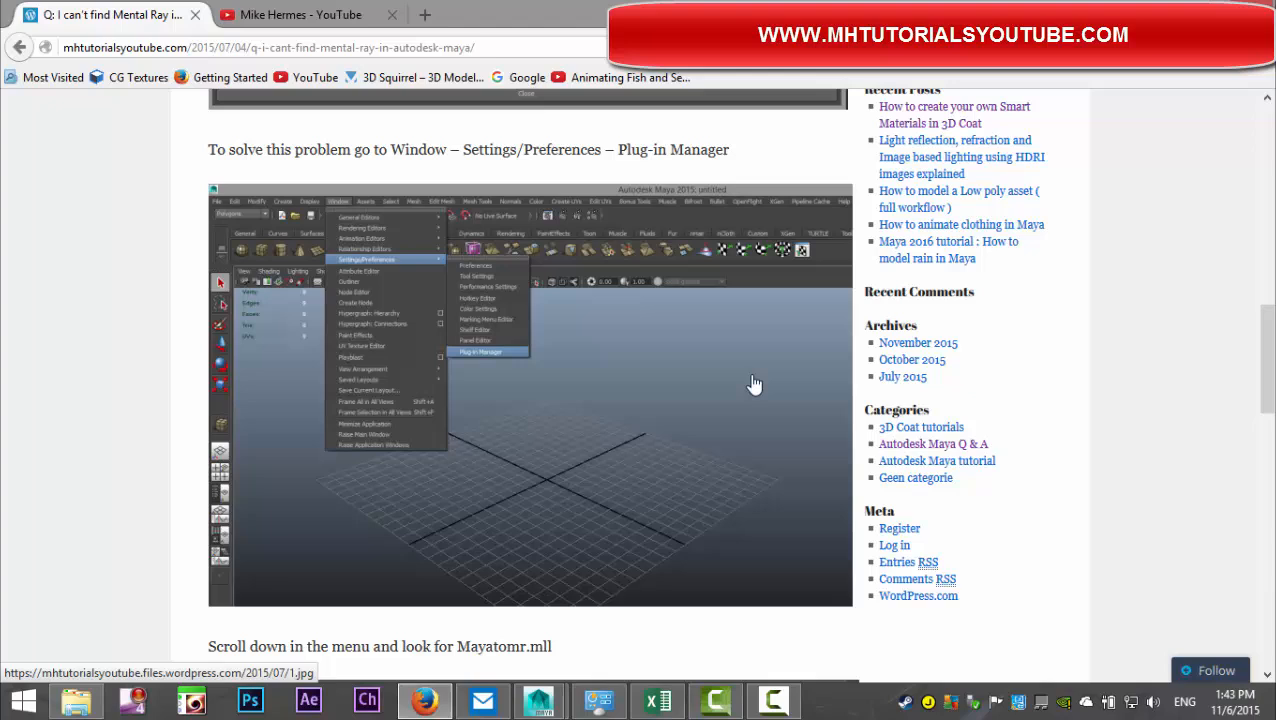
pyautogui.scroll(-3)
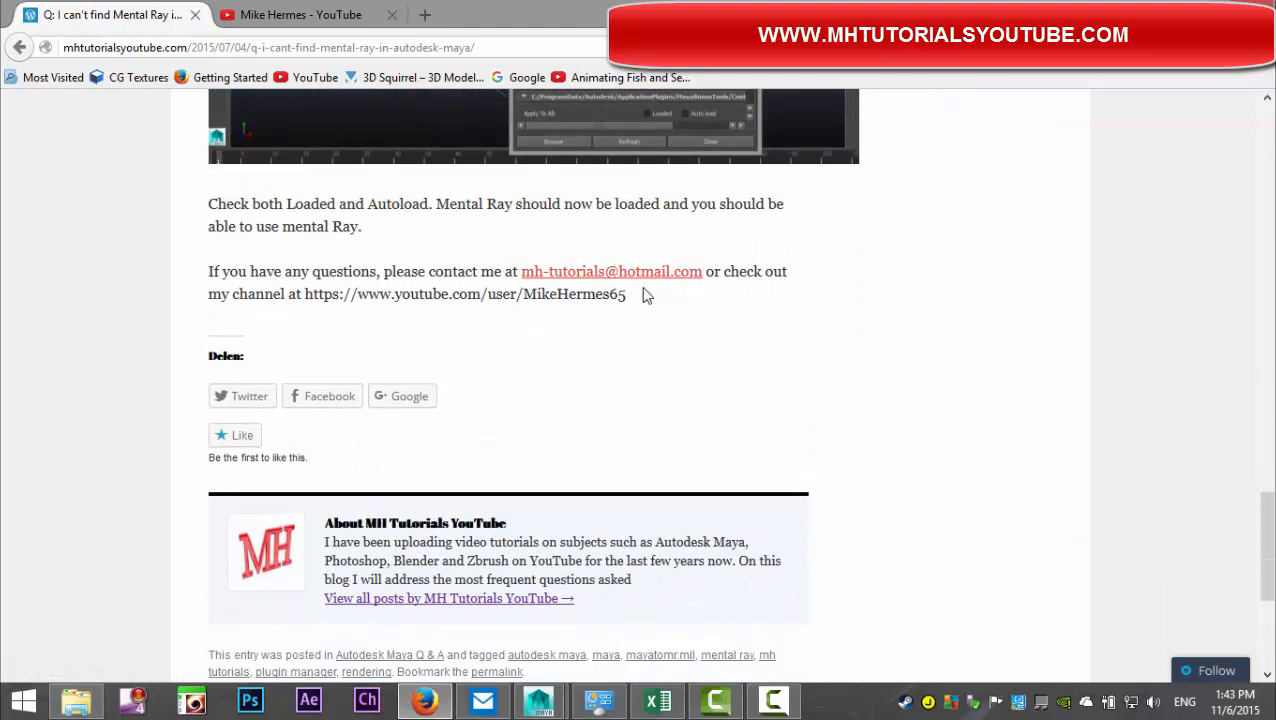
pyautogui.moveTo(880, 432)
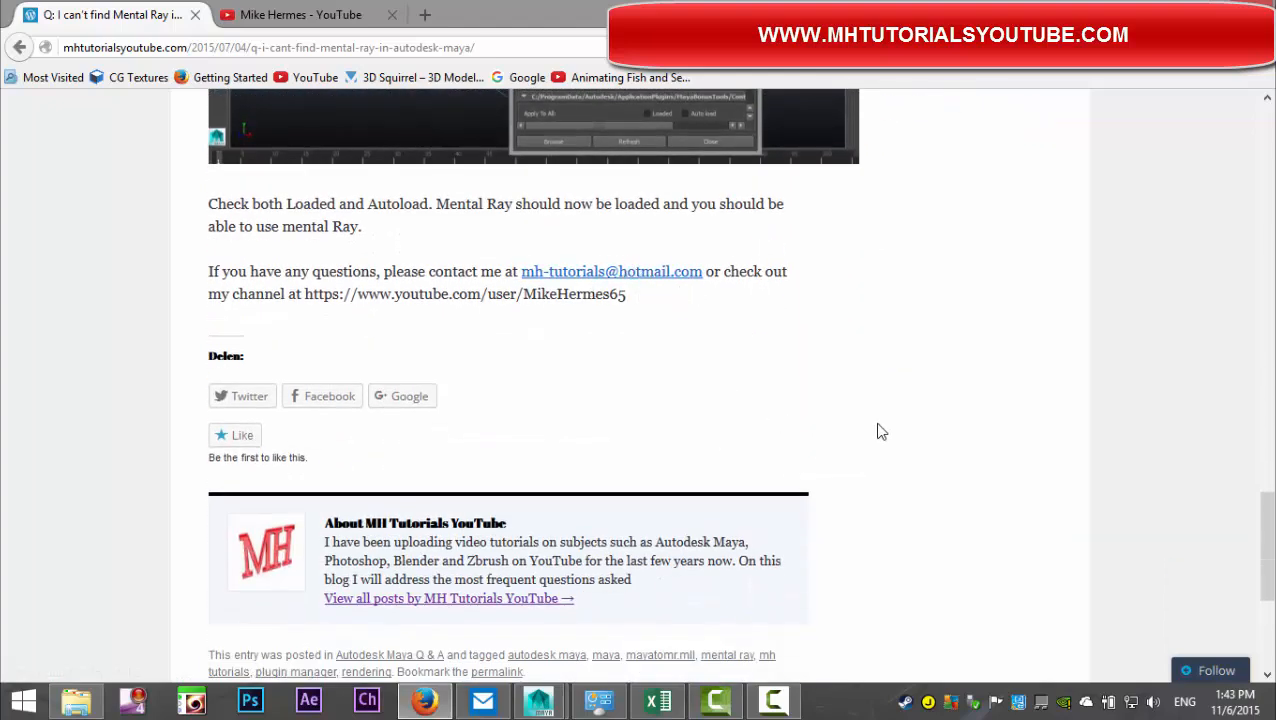
pyautogui.scroll(3)
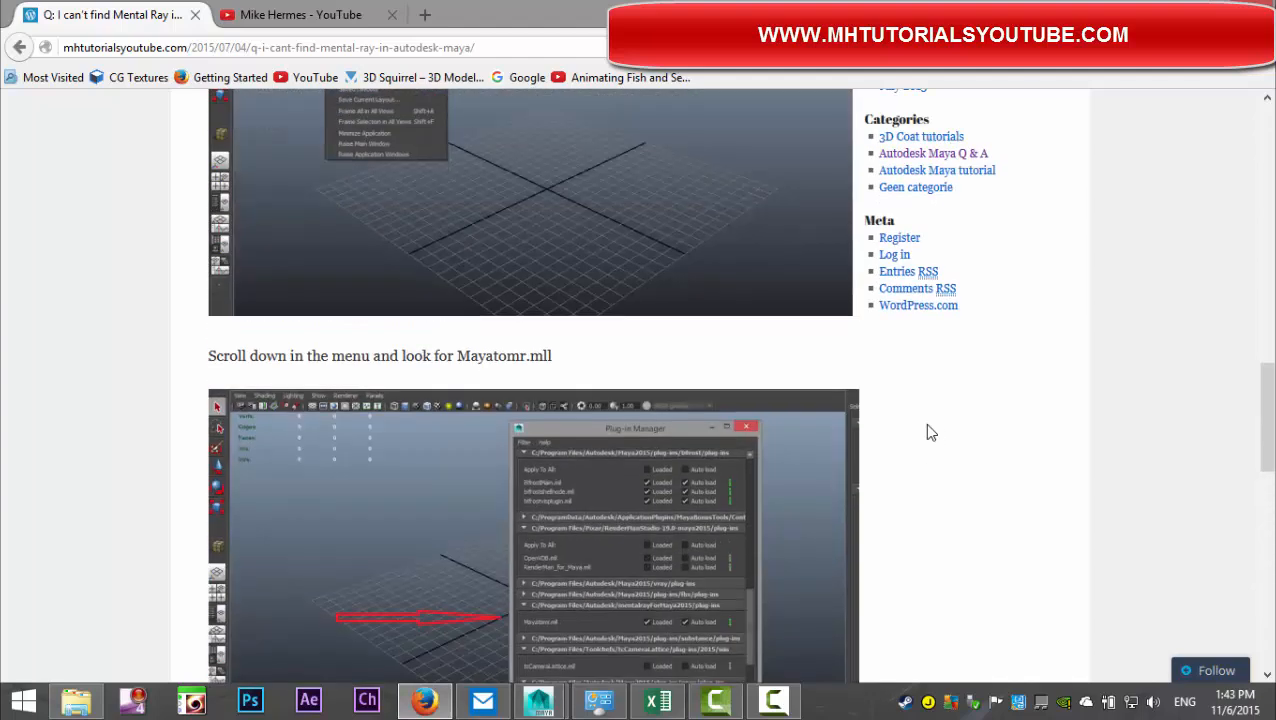
pyautogui.scroll(3)
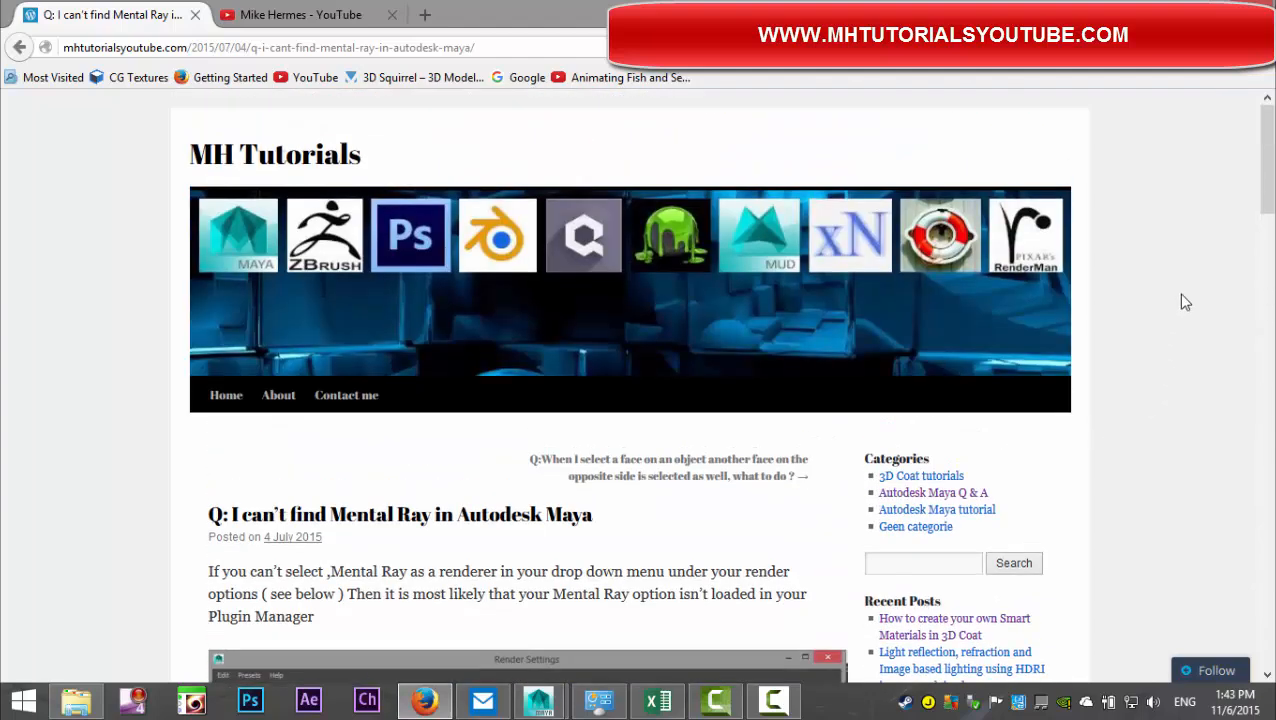
pyautogui.moveTo(1176, 276)
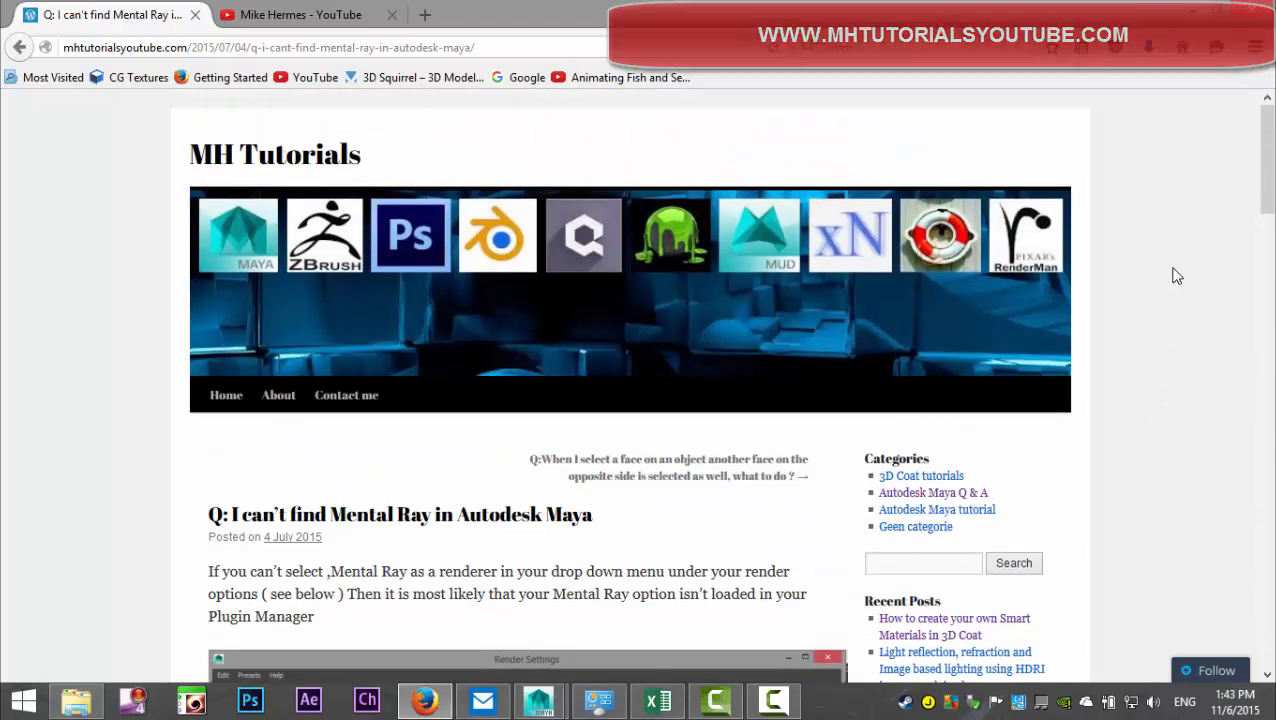